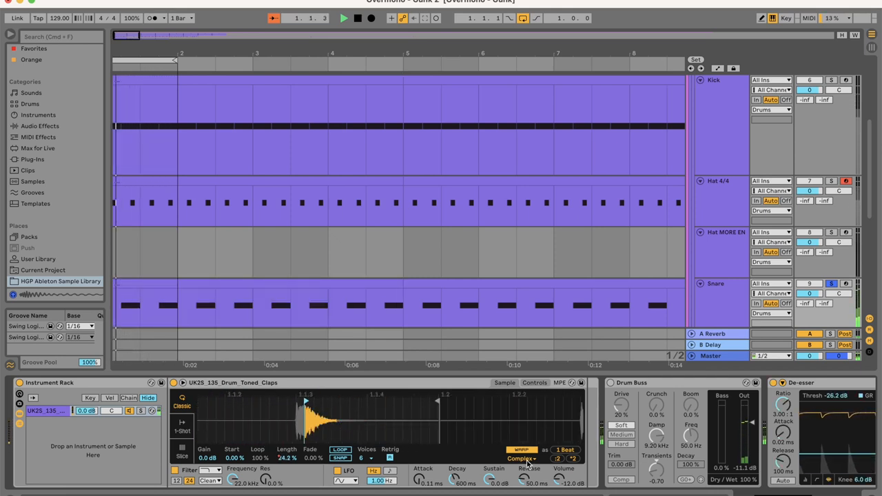
Step: Show the Thickener track's Glue Compressor and EQ Eight chain in Device View
{"action": "scroll", "scroll_direction": "down", "scroll_amount": 3}
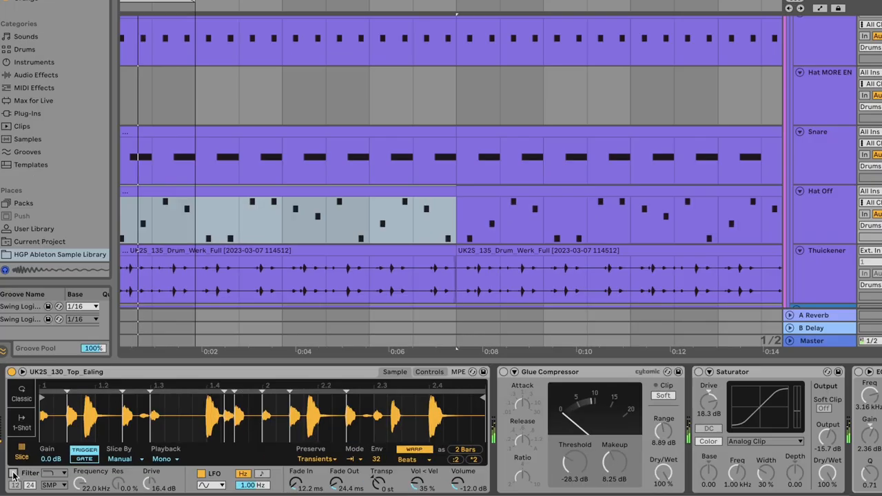
{"action": "left_click", "coordinate": [736, 285]}
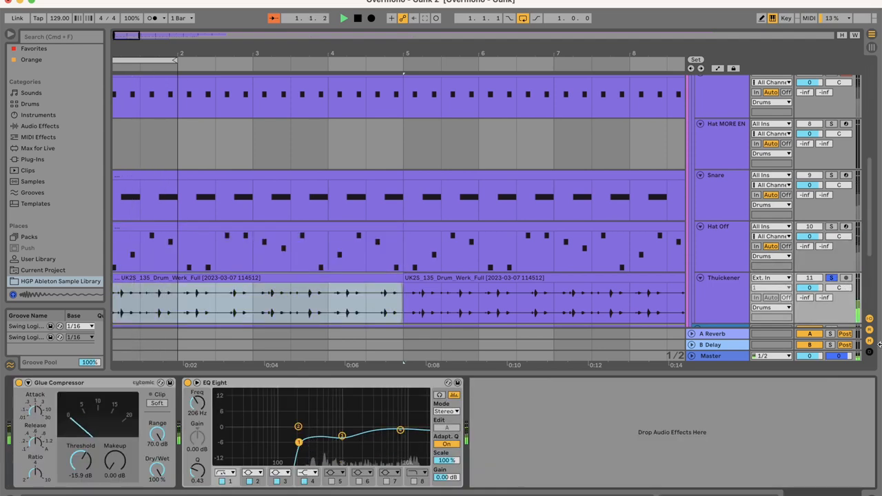
{"action": "scroll", "scroll_direction": "down", "scroll_amount": 3}
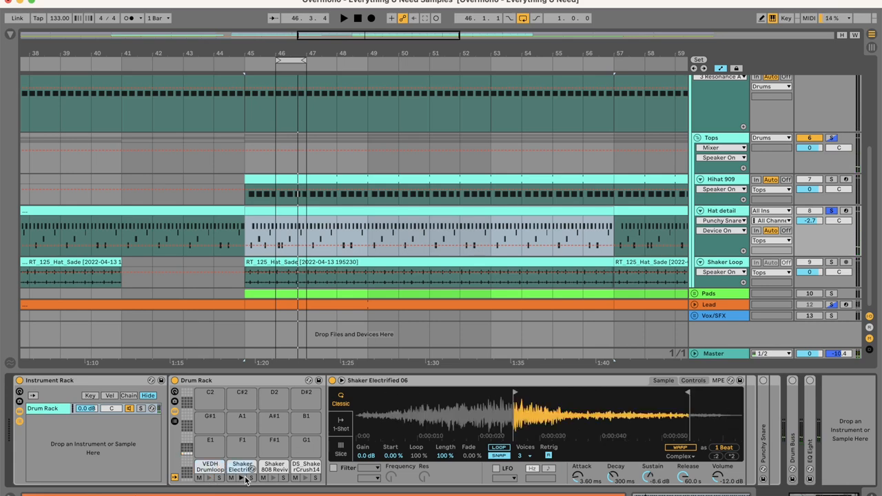
Step: Select the Shaker 808 pad to view its Simpler sample and effects
{"action": "left_click", "coordinate": [273, 468]}
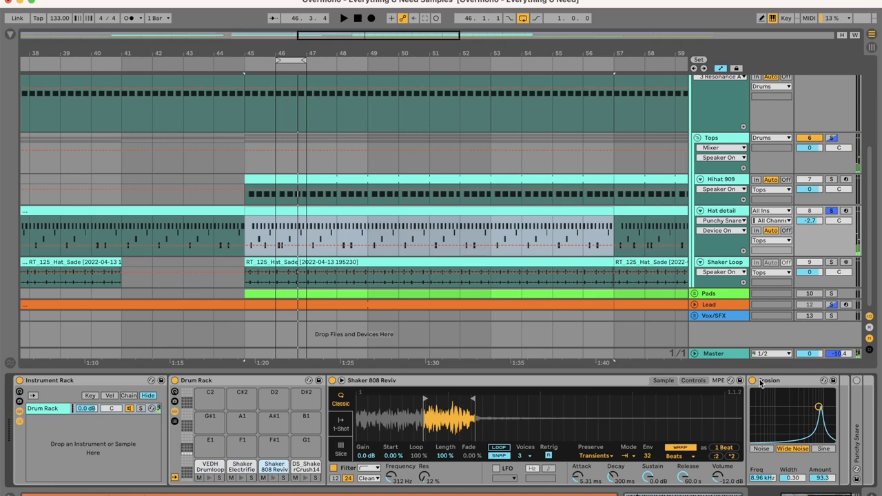
{"action": "left_click", "coordinate": [301, 469]}
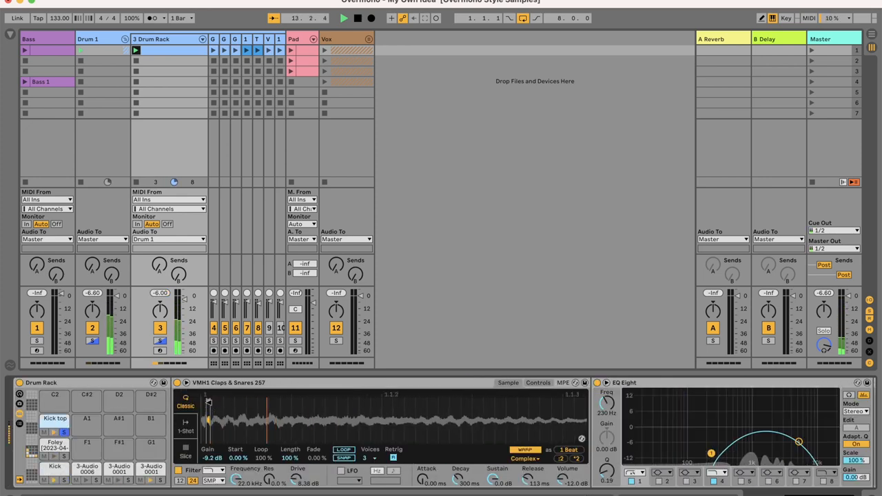
Step: Place the GNSHG_Barrage_MT_Hats loop on a new audio track and show it in Clip View
{"action": "left_click", "coordinate": [54, 446]}
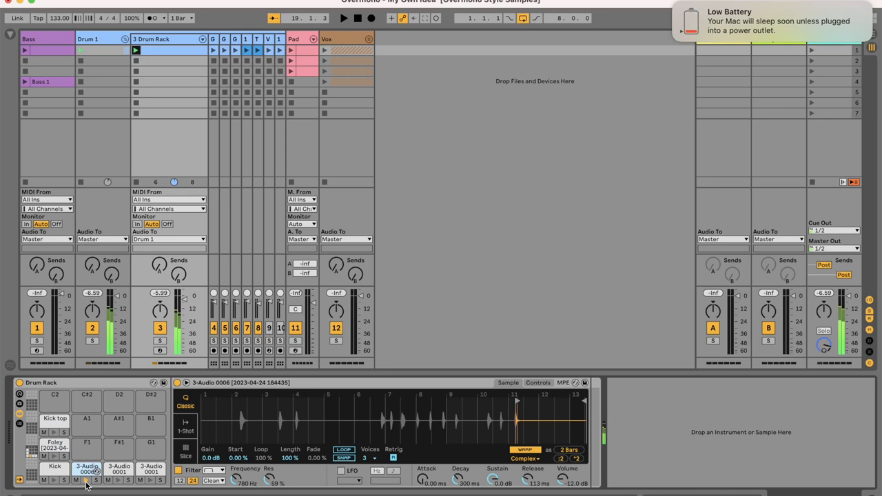
{"action": "left_click", "coordinate": [118, 471]}
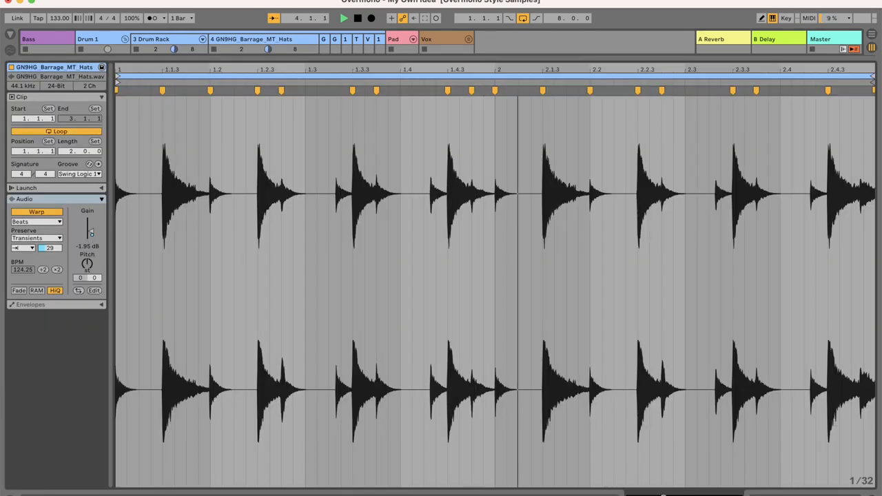
Step: Add hats, vinyl, foley and tops loop tracks routed to Drum 1 with EQ Eight and Glue Compressor
{"action": "left_click", "coordinate": [11, 305]}
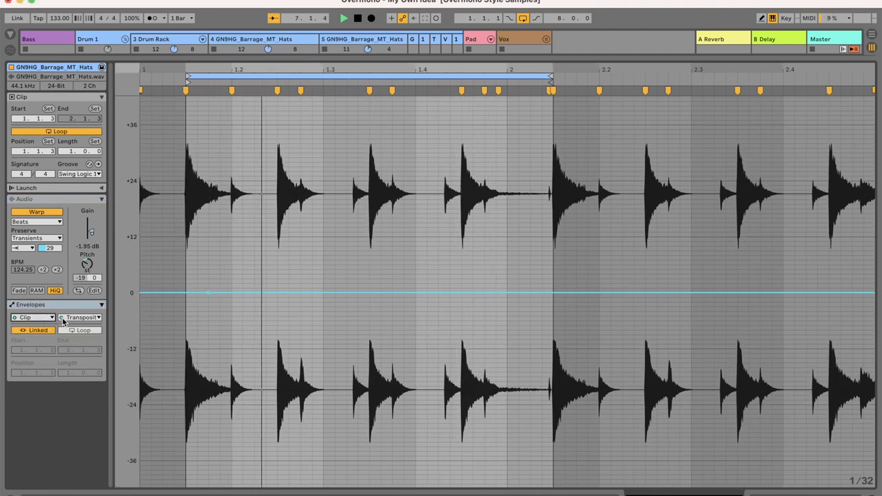
{"action": "left_click", "coordinate": [80, 317]}
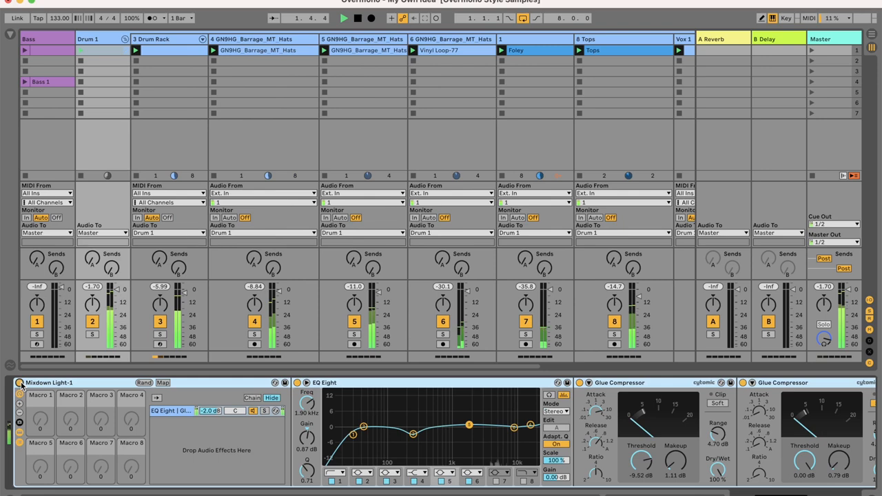
Step: Adjust the drum group's track volumes and device settings in the Session mixer
{"action": "left_click", "coordinate": [353, 18]}
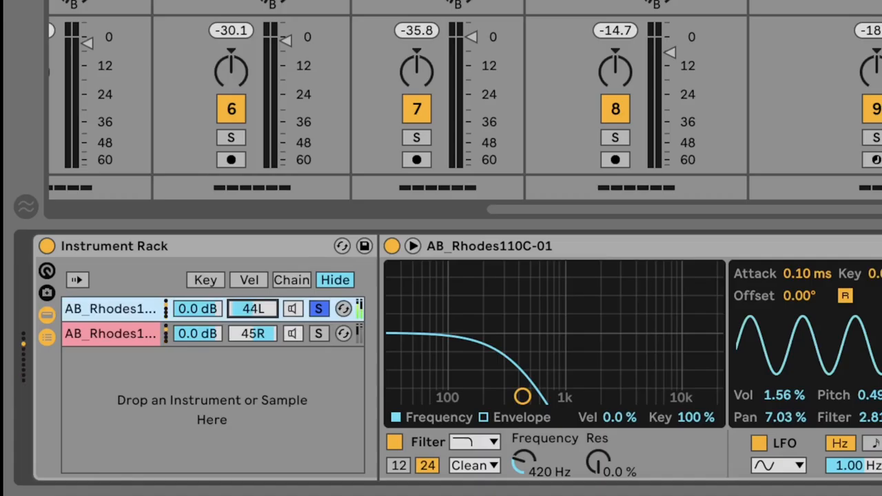
Step: Pan the Rhodes chains 45L/45R and set one chain's filter to 232 Hz, 34% resonance
{"action": "left_click", "coordinate": [110, 333]}
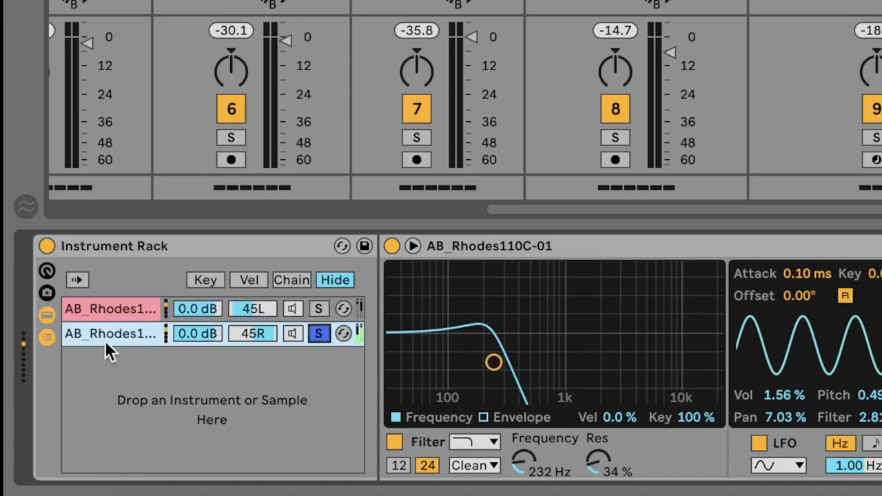